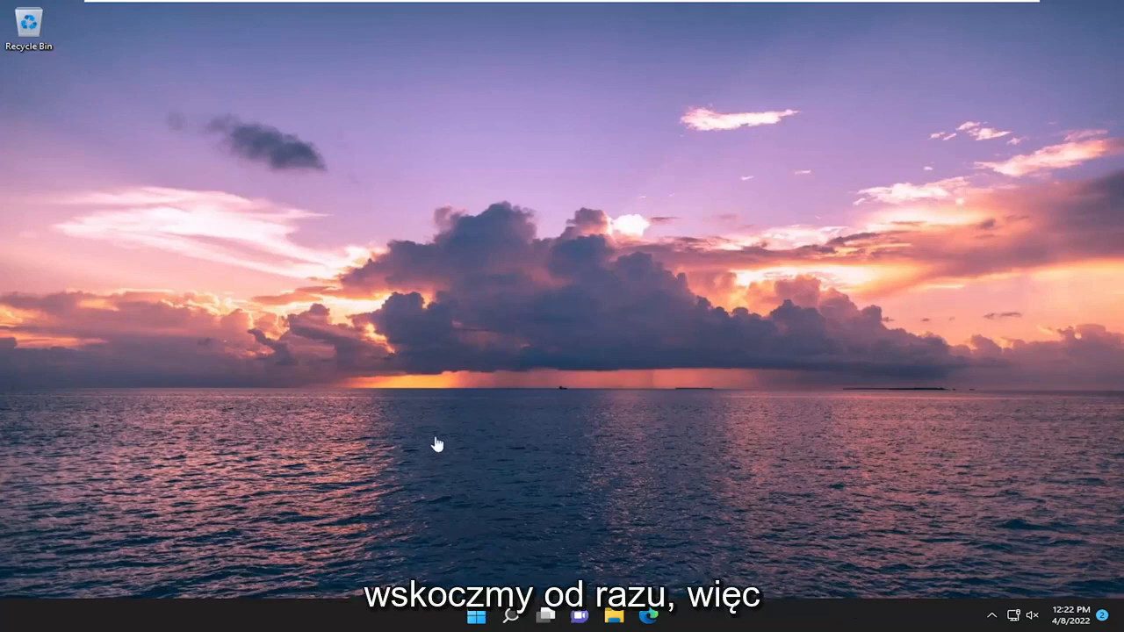
# - Search Windows for 'control panel' so Control Panel appears as the best match
pyautogui.click(510, 615)
pyautogui.write('control panel')
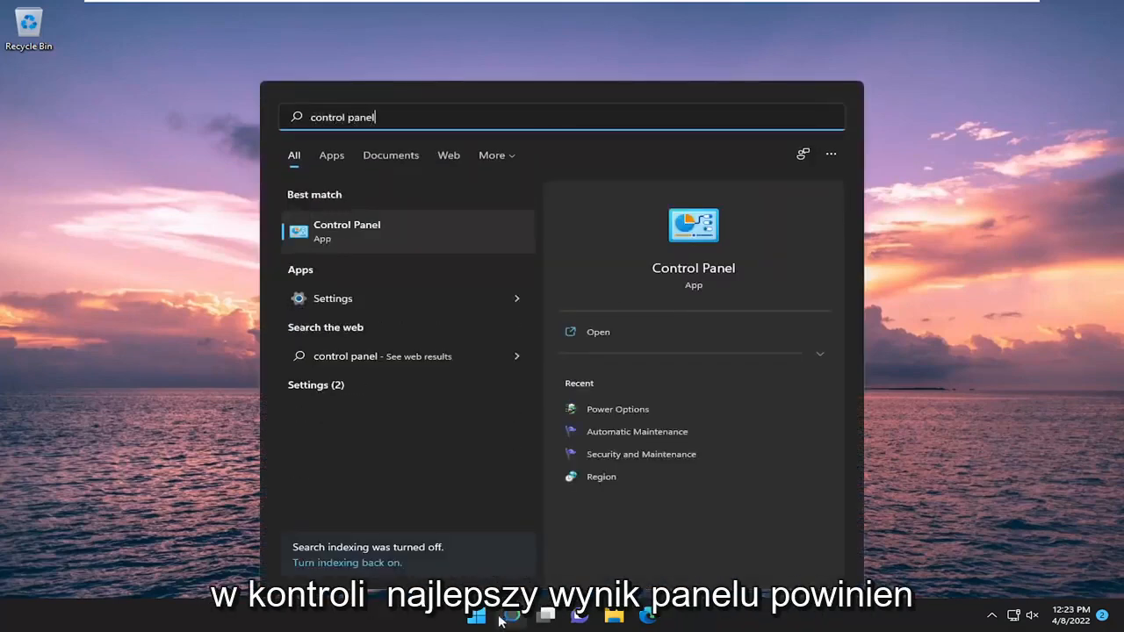
# - Launch Control Panel in Category view and go to Network and Internet > Network and Sharing Center
pyautogui.click(347, 231)
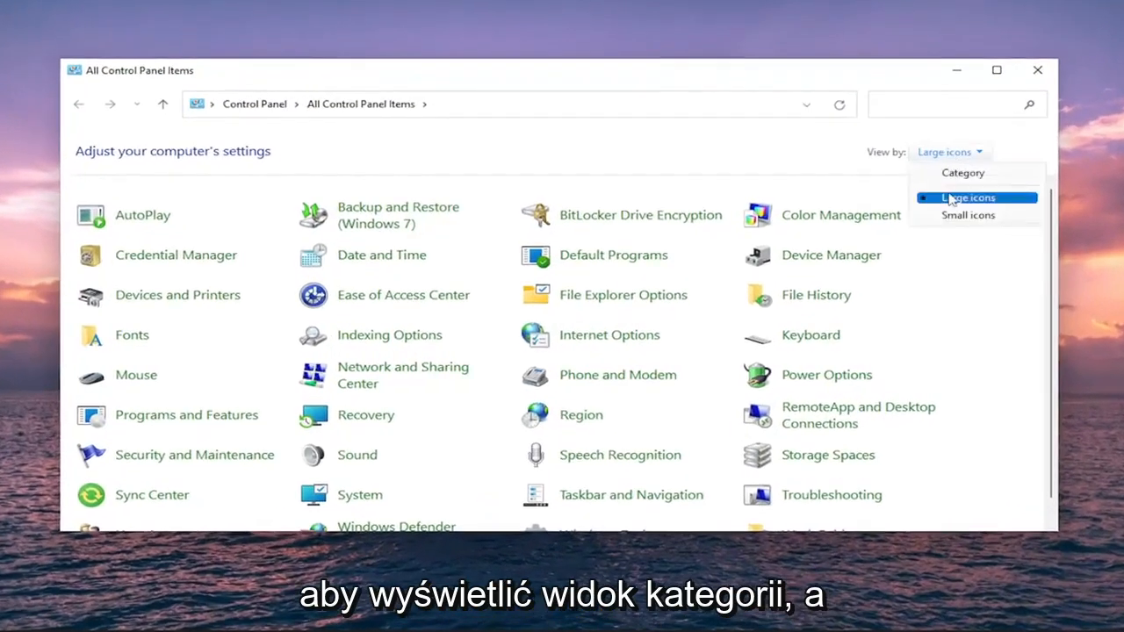
pyautogui.click(962, 172)
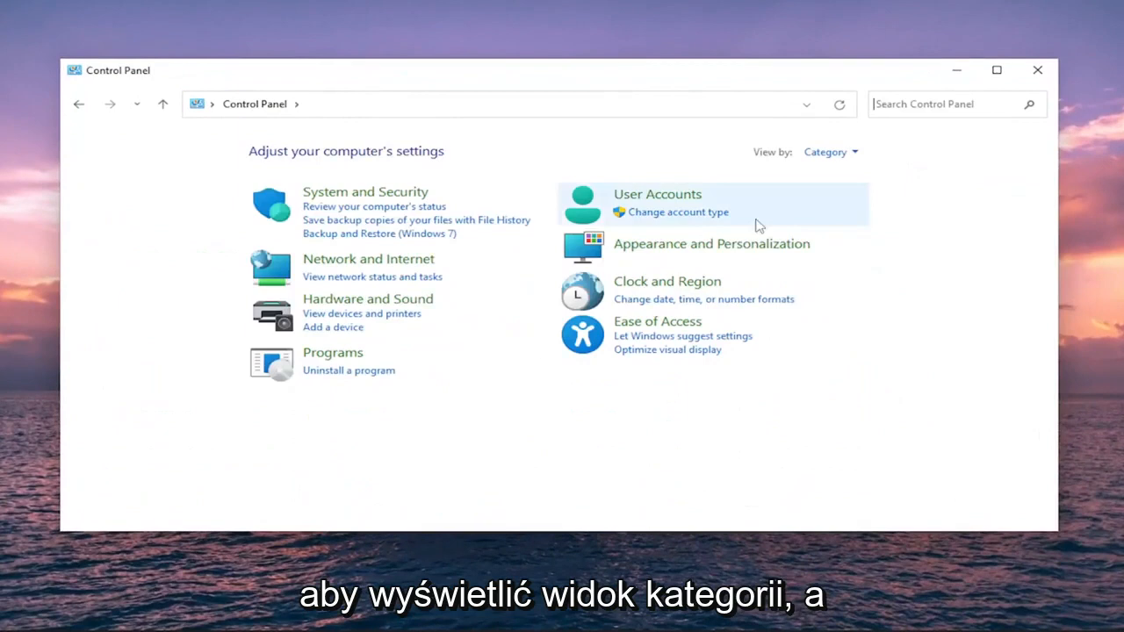
pyautogui.click(368, 258)
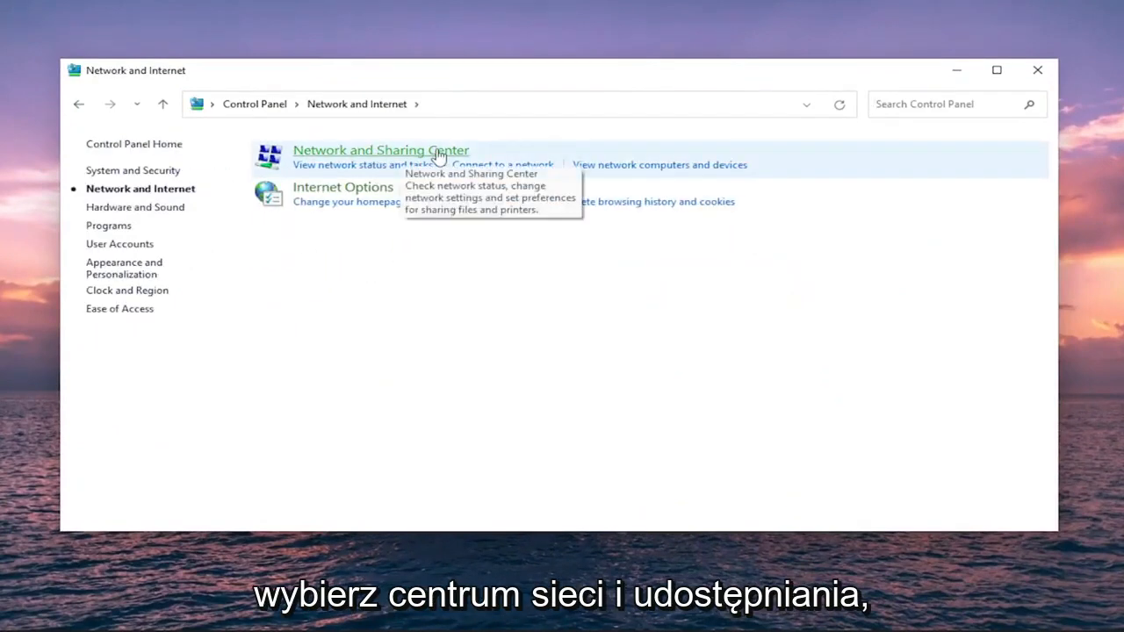
pyautogui.click(380, 151)
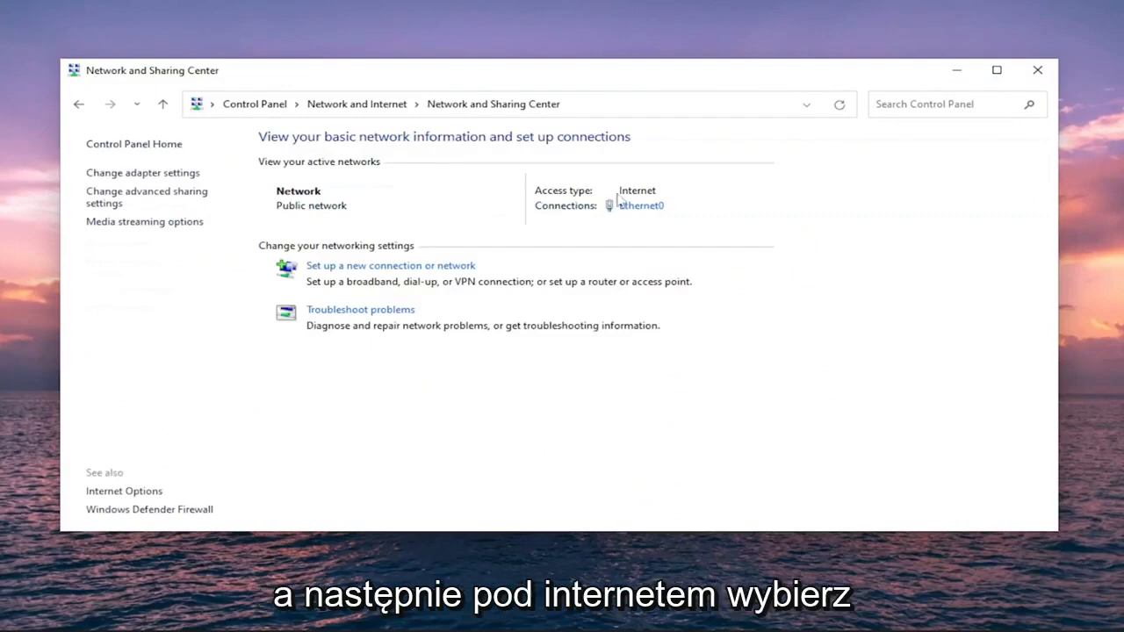
pyautogui.moveTo(633, 211)
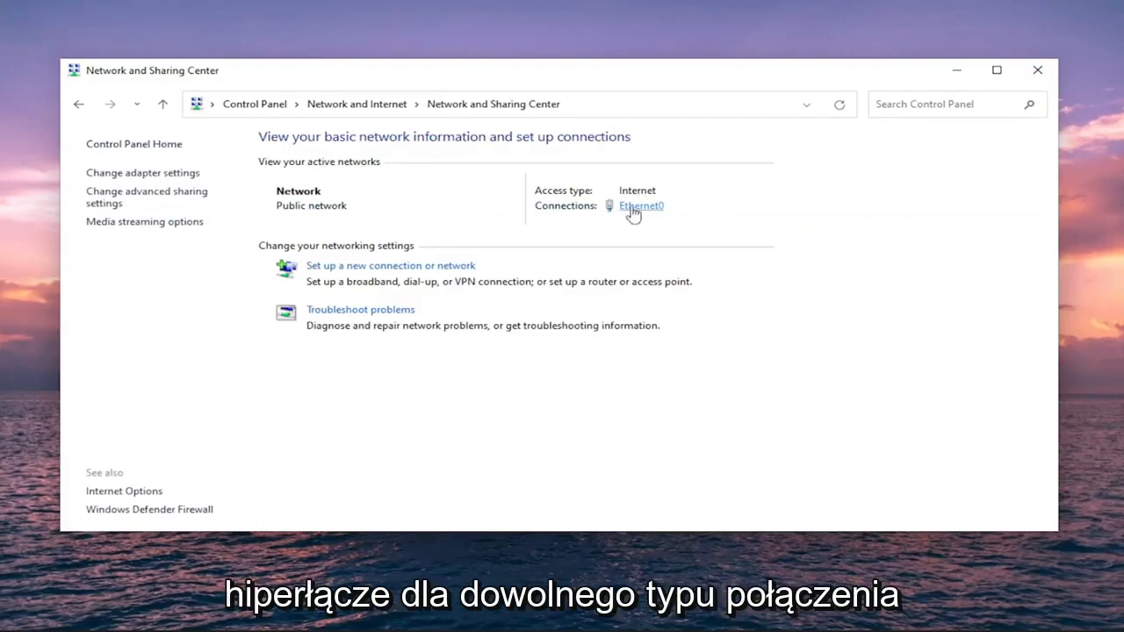
# - From the Ethernet0 status, open its properties and the Internet Protocol Version 4 (TCP/IPv4) properties
pyautogui.click(641, 205)
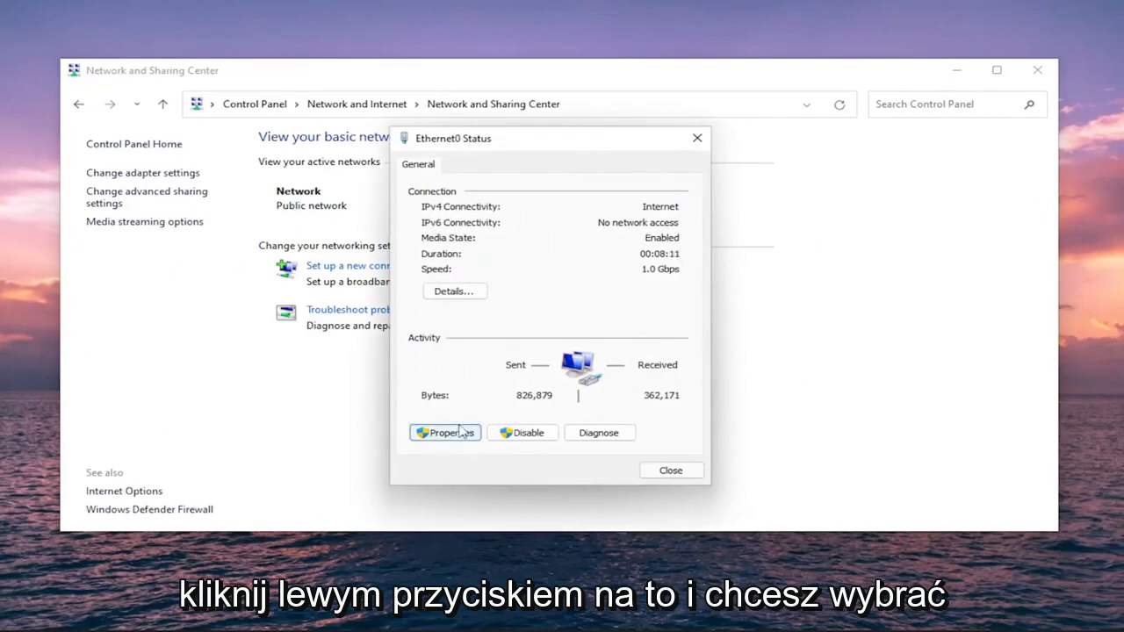
pyautogui.click(444, 432)
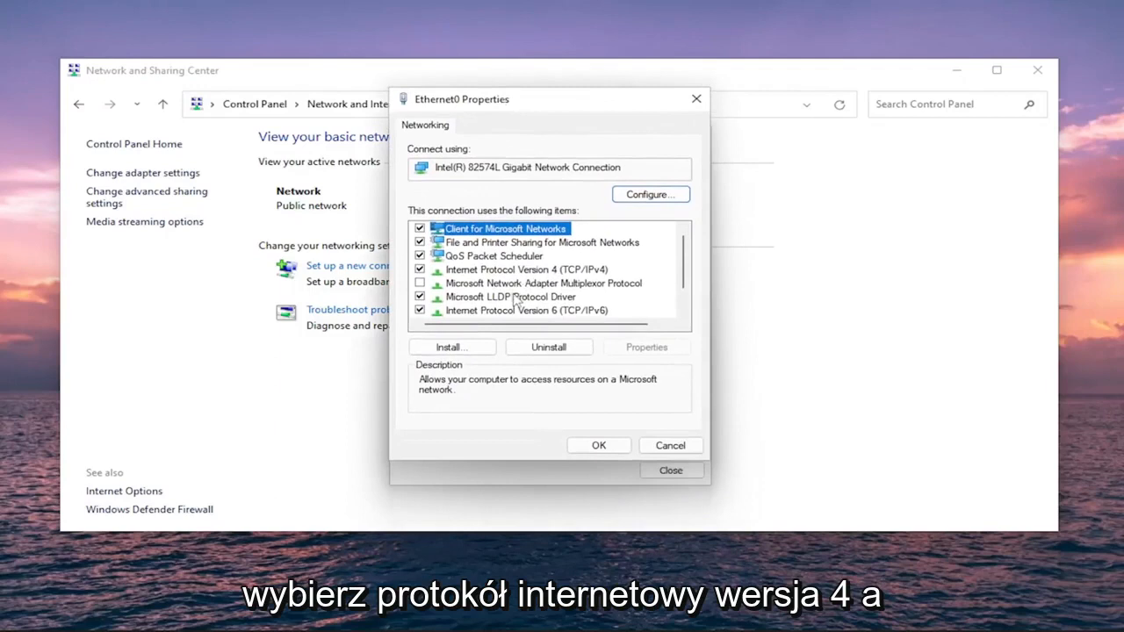
pyautogui.click(527, 270)
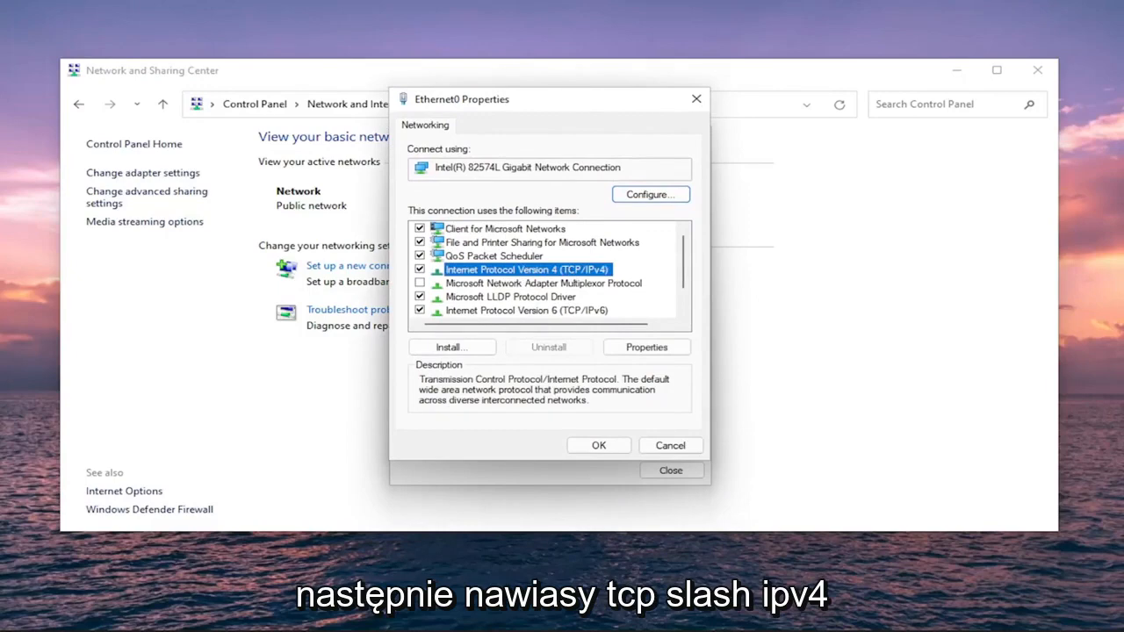
pyautogui.click(647, 347)
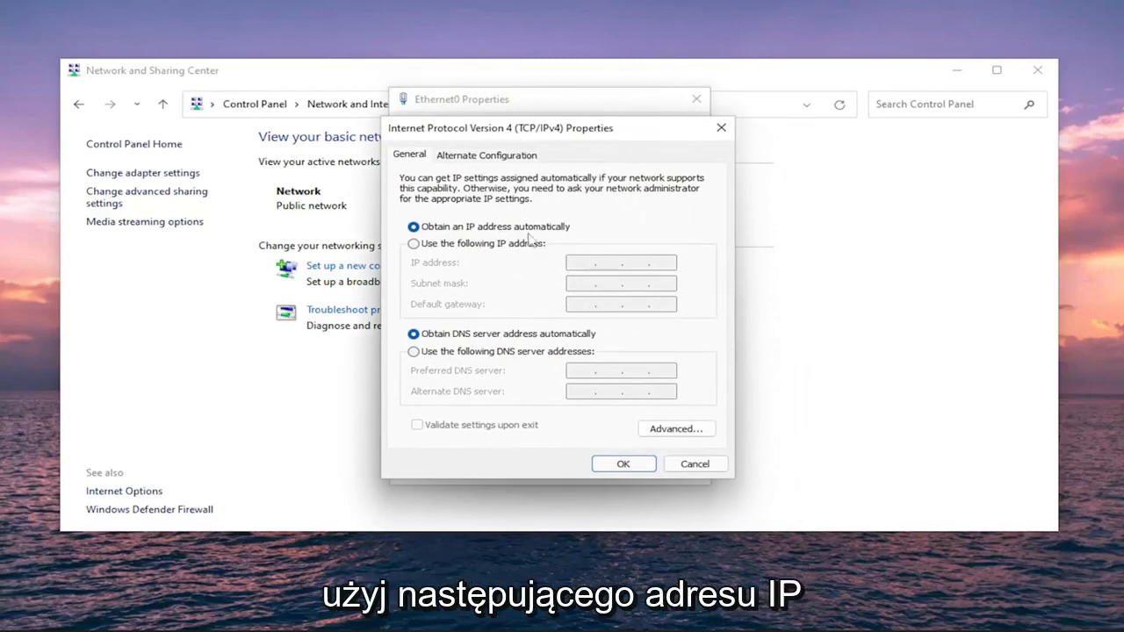
# - Select 'Use the following IP address' in the IPv4 Properties dialog
pyautogui.click(413, 243)
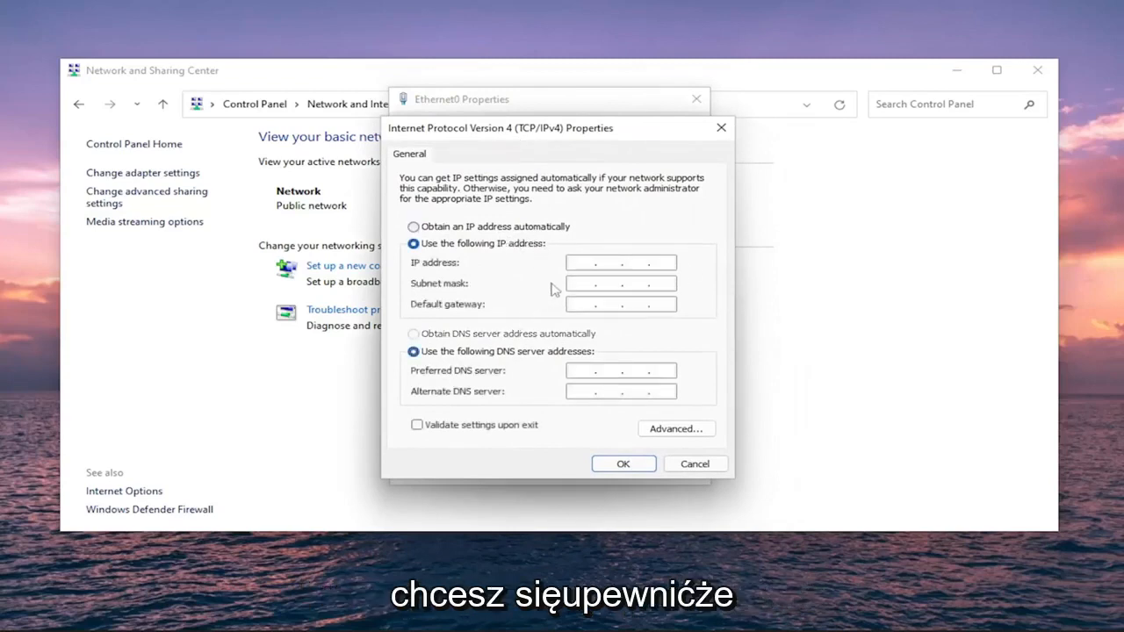
pyautogui.moveTo(451, 294)
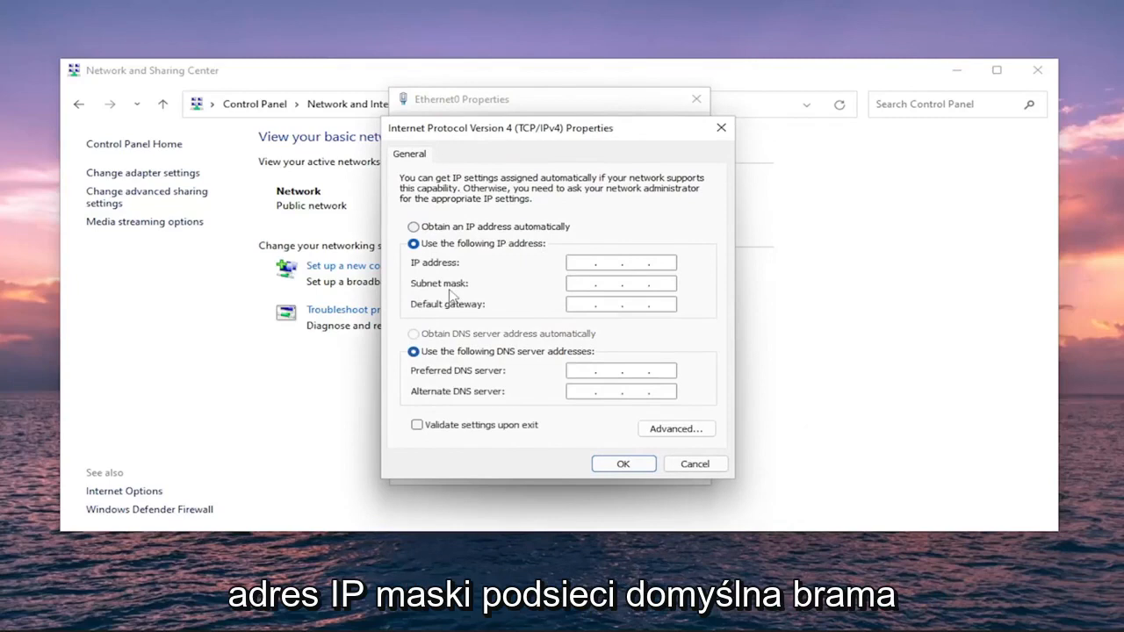
pyautogui.moveTo(441, 313)
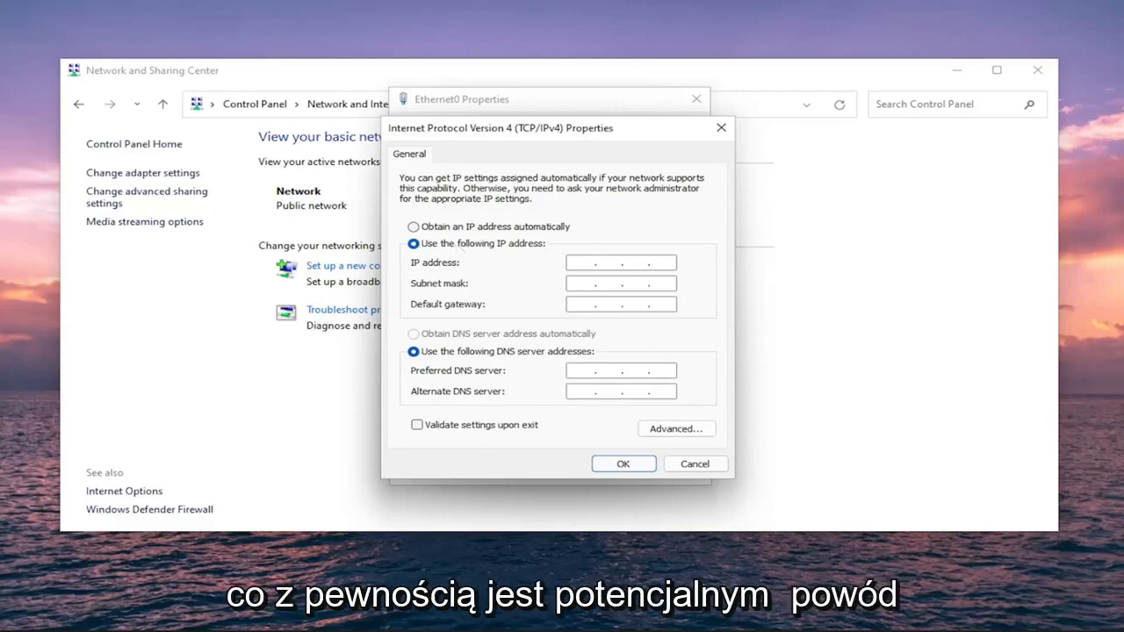
pyautogui.moveTo(1084, 367)
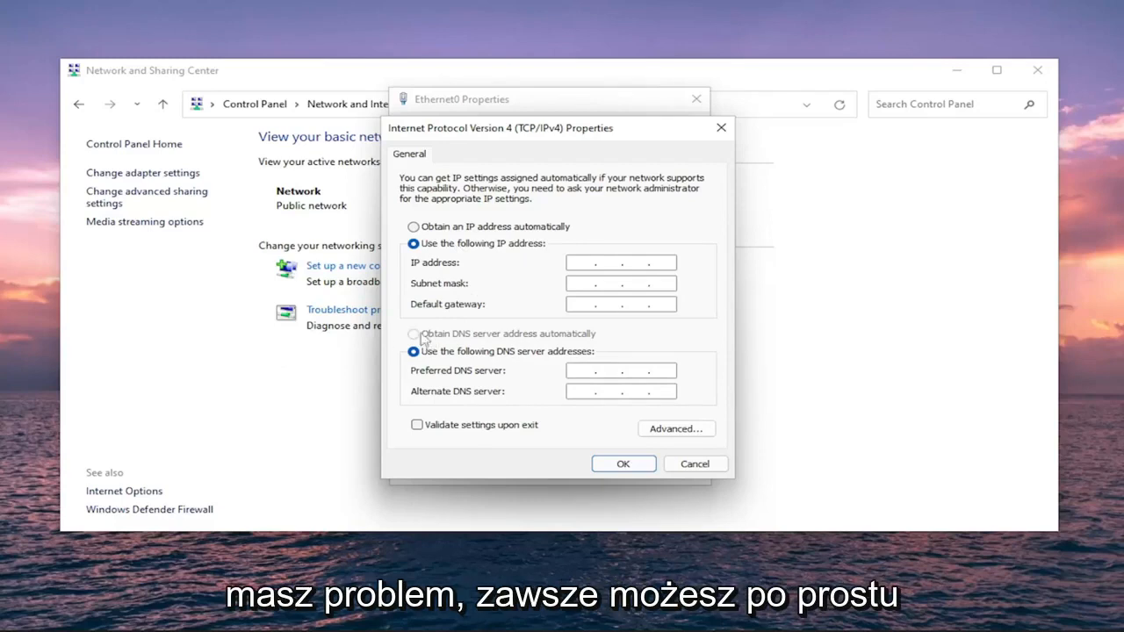
# - Choose 'Obtain an IP address automatically' and 'Obtain DNS server address automatically', confirm, close Ethernet0 properties
pyautogui.click(413, 226)
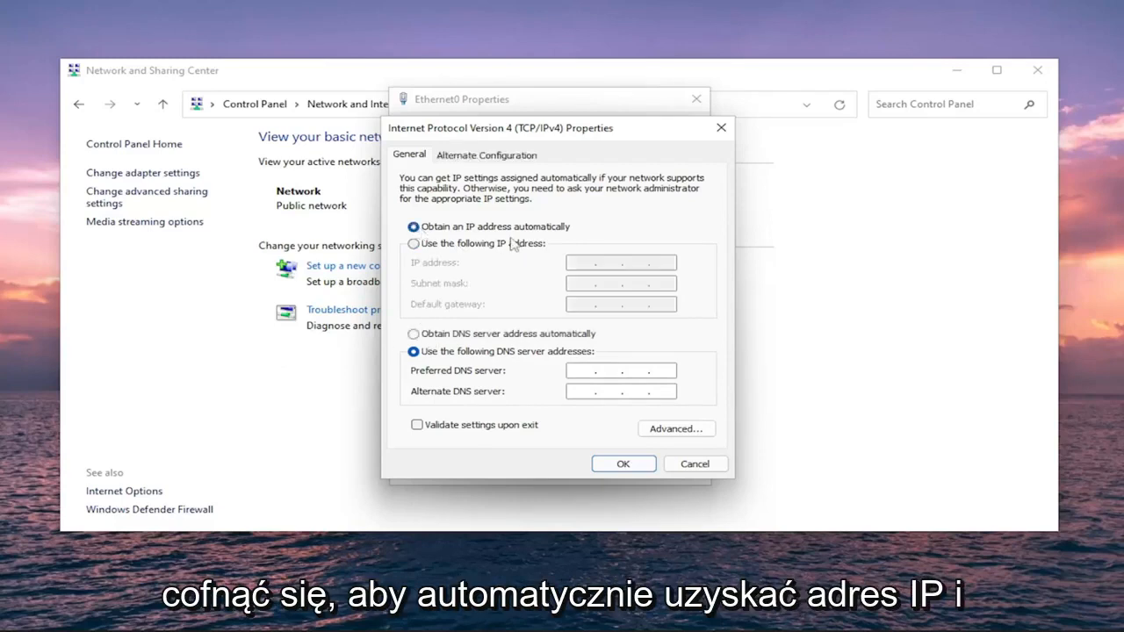
pyautogui.click(414, 334)
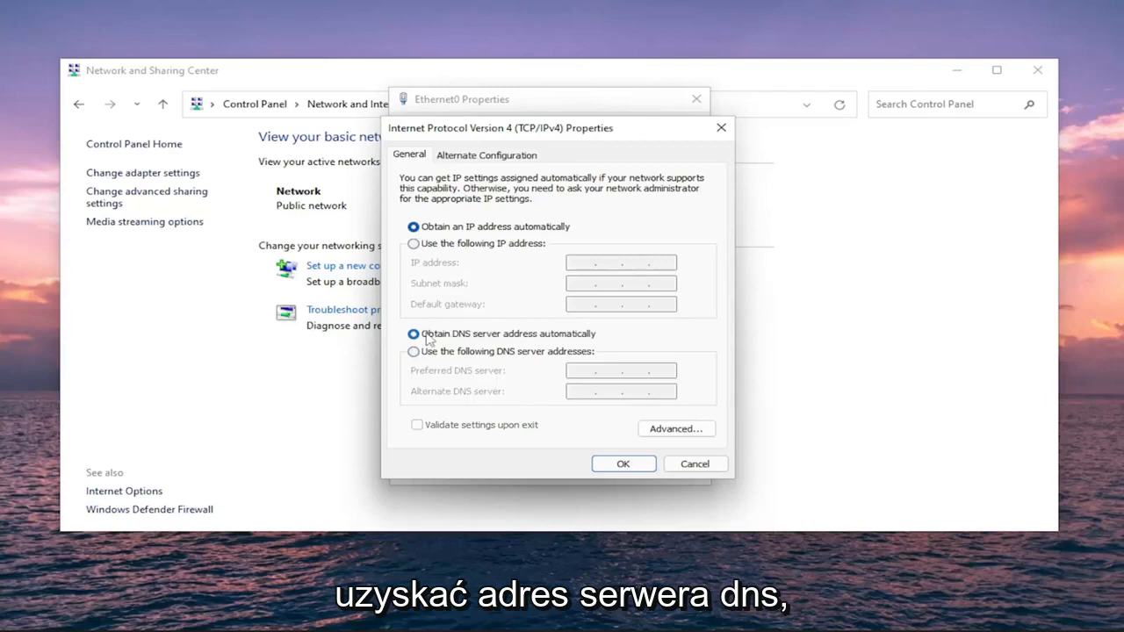
pyautogui.moveTo(512, 343)
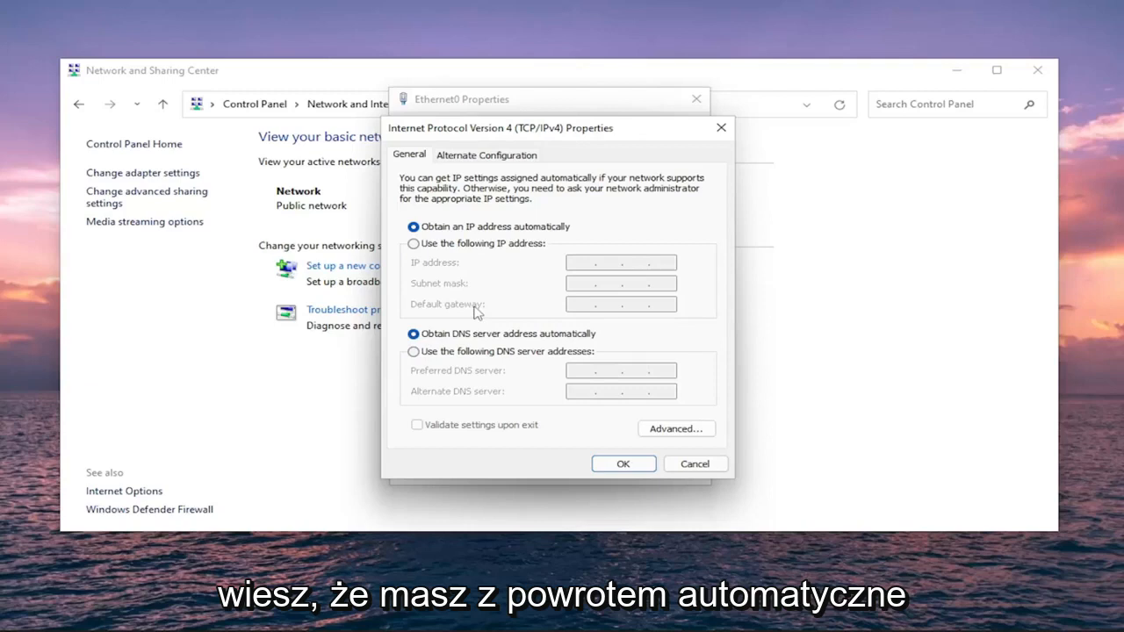
pyautogui.moveTo(470, 276)
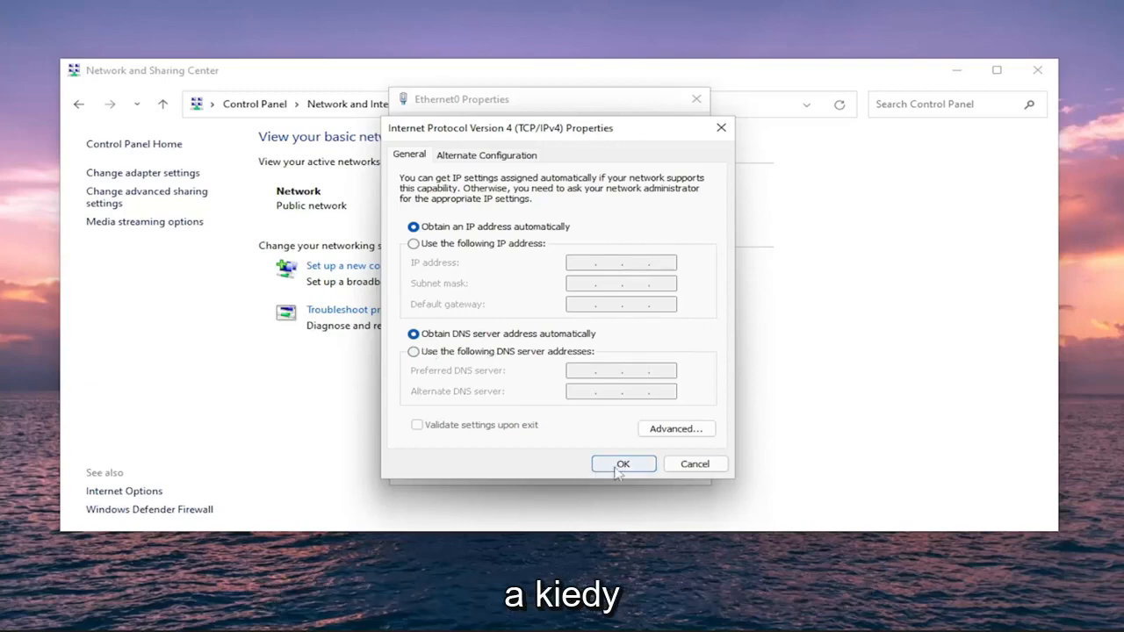
pyautogui.click(623, 464)
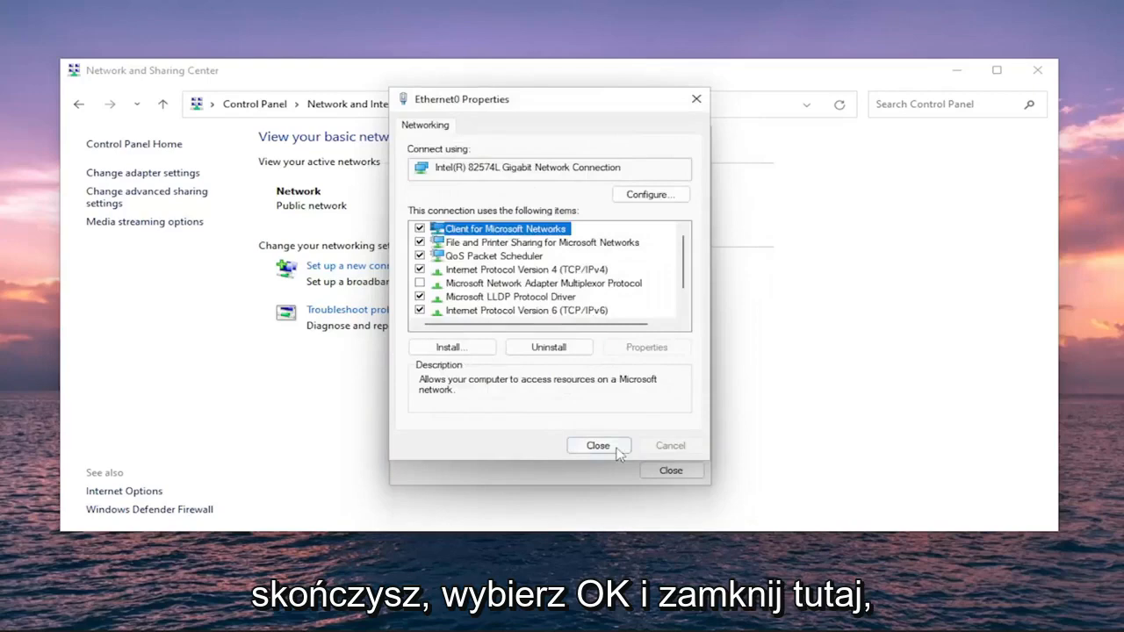
pyautogui.click(598, 446)
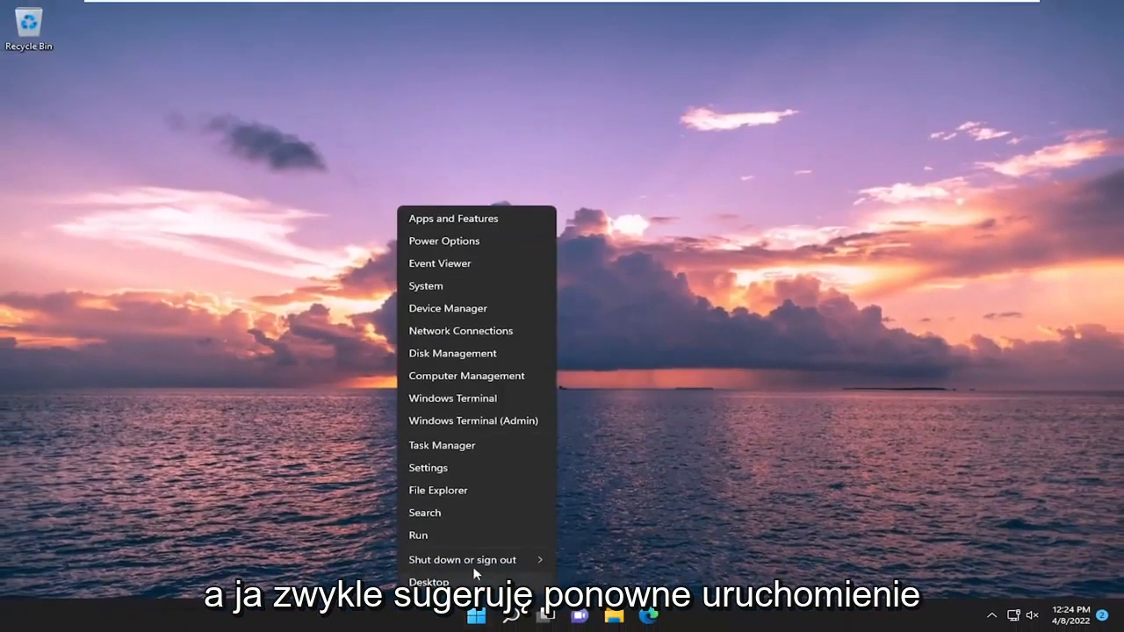
# - Open the Start shutdown menu and choose Restart
pyautogui.click(463, 560)
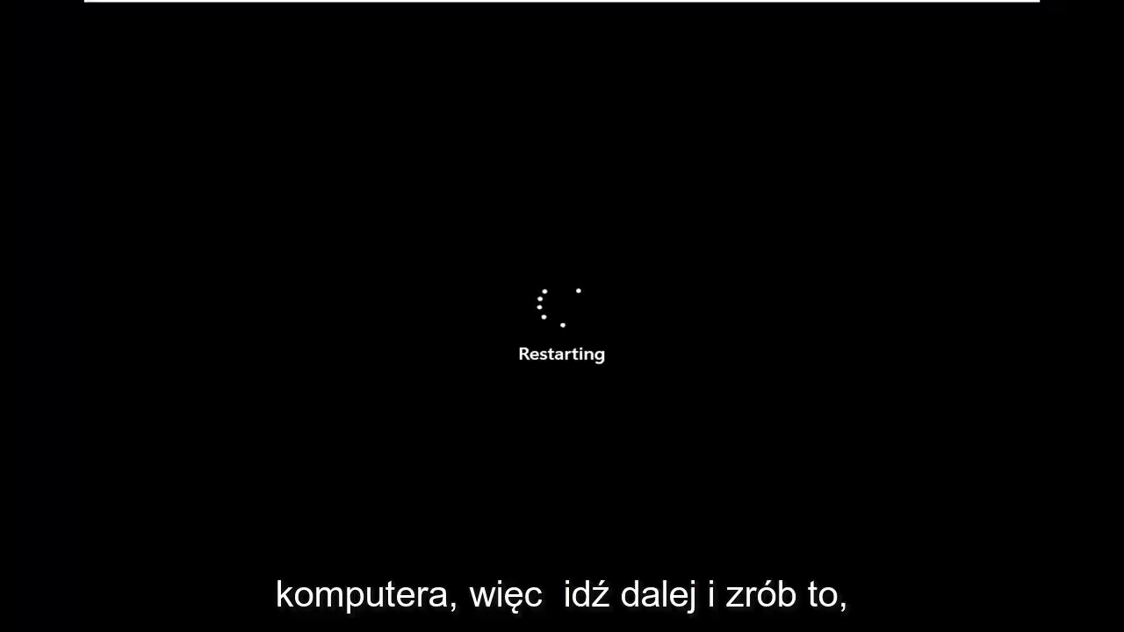